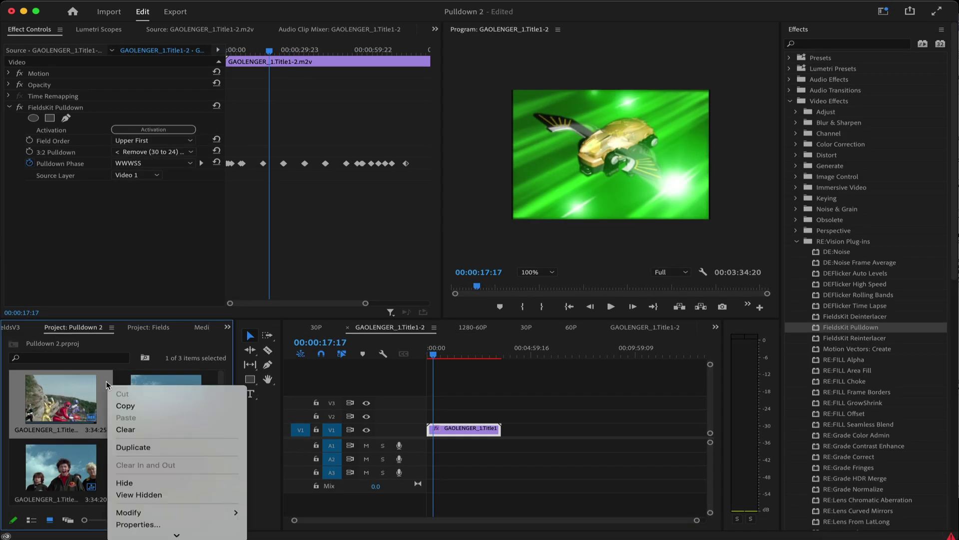
mouse_move(129, 513)
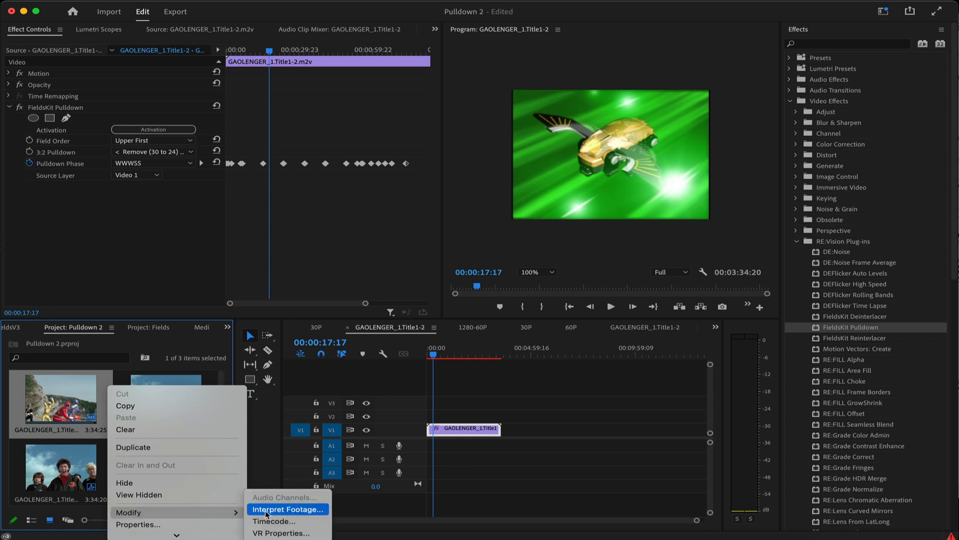
- Conform the GAOLENGER clip's field order to No Fields (Progressive Scan) in Interpret Footage
click(287, 509)
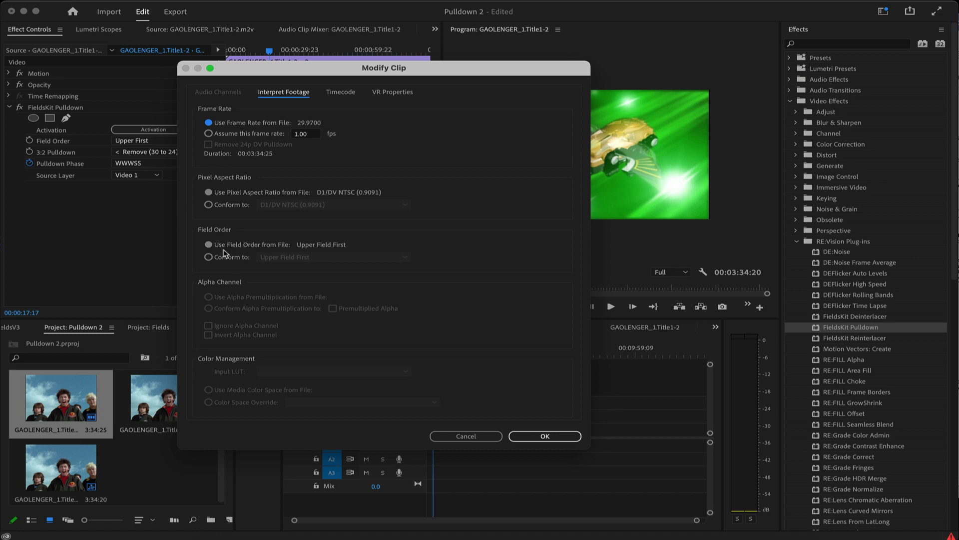
click(333, 257)
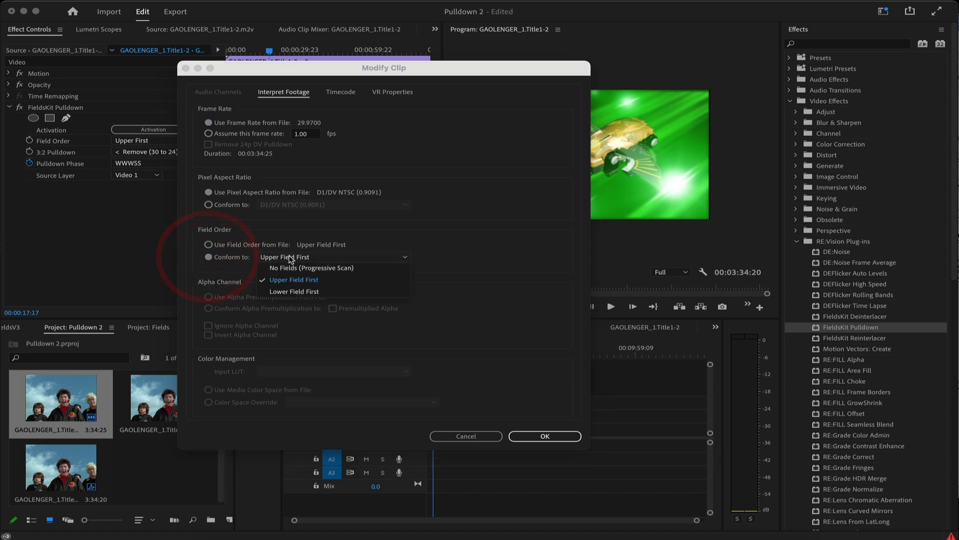
click(310, 267)
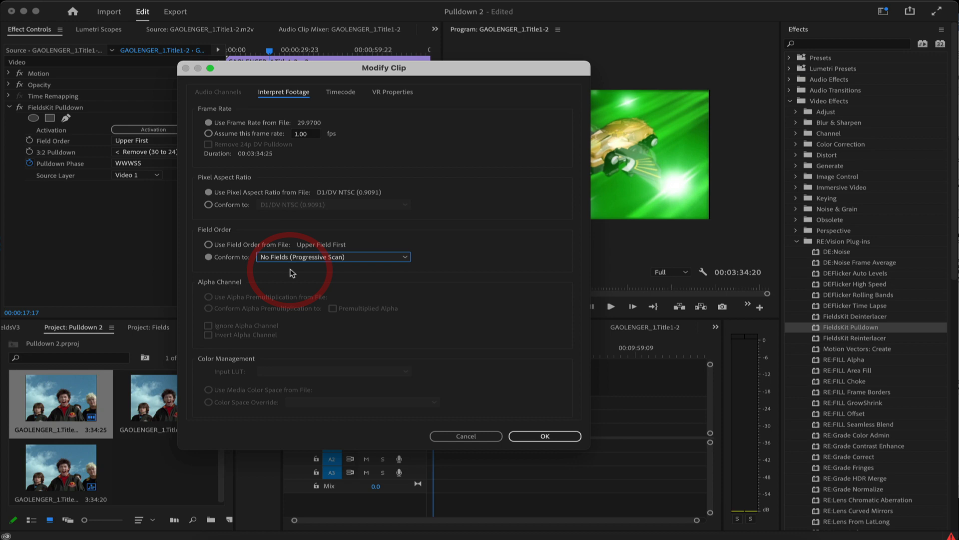
click(545, 435)
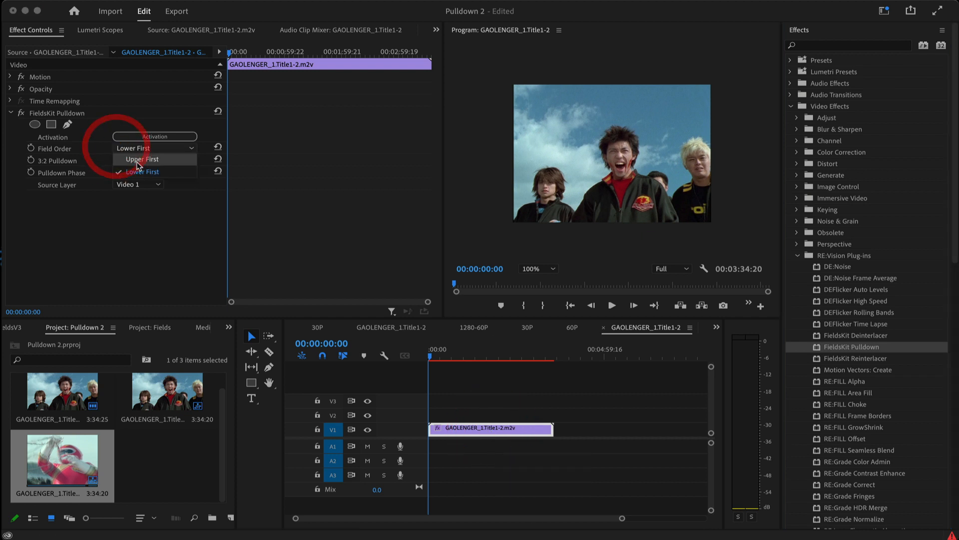
- Set FieldsKit Pulldown to Upper First field order and Remove (30 to 24) fps
click(141, 159)
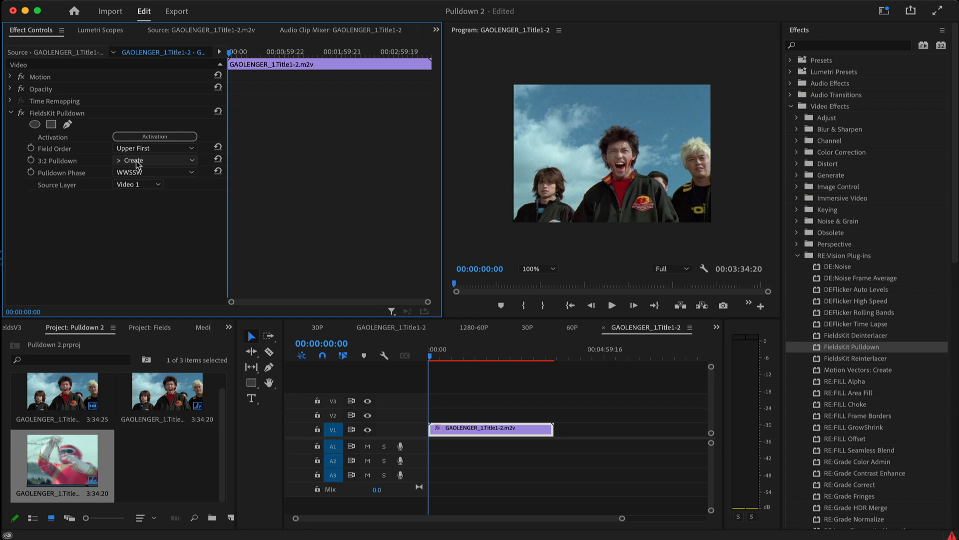
click(155, 160)
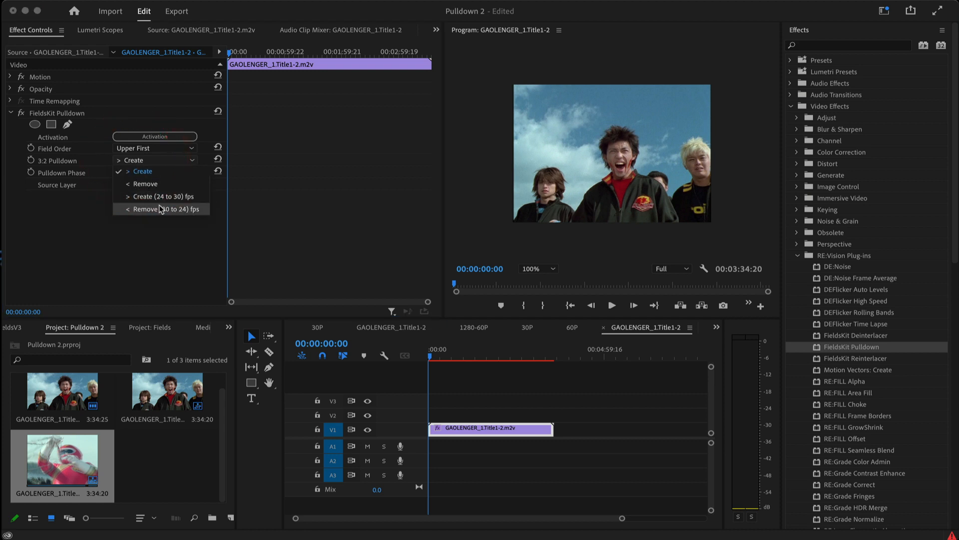
click(162, 209)
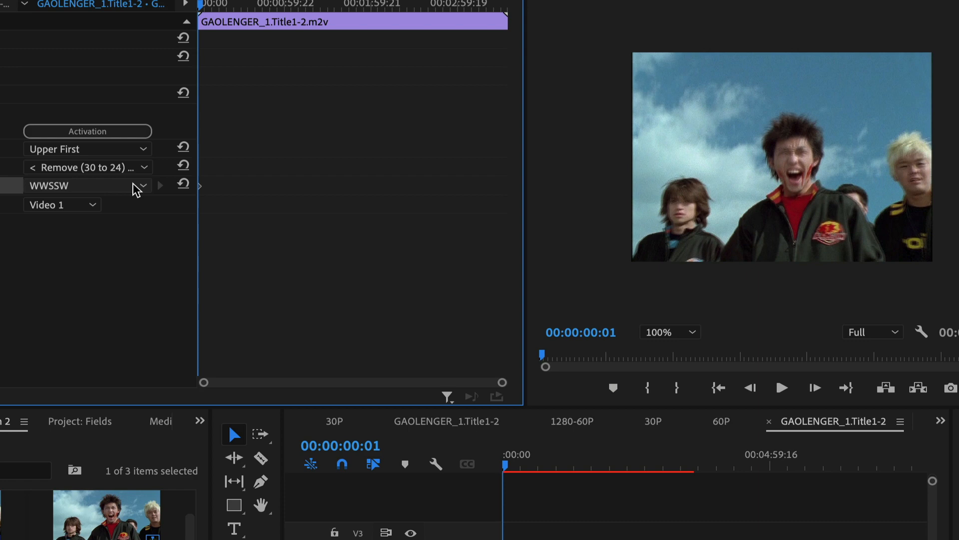
- Try the WSSWW and SWWWS pulldown phases while watching the Program monitor
click(87, 185)
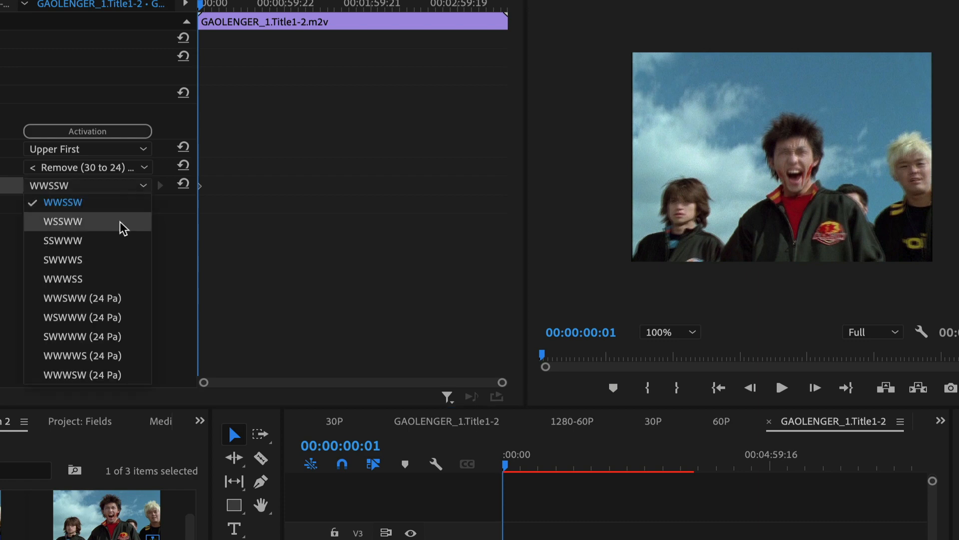
click(62, 222)
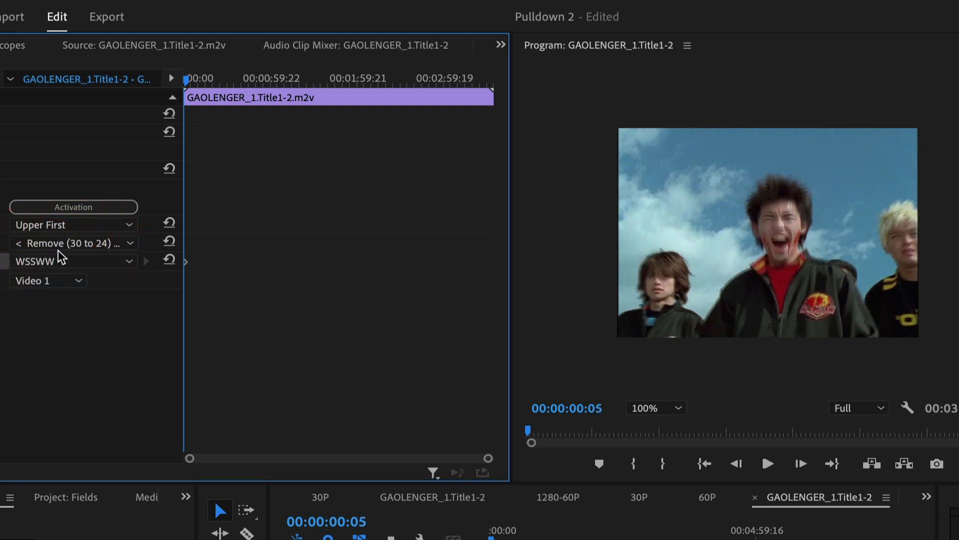
click(73, 261)
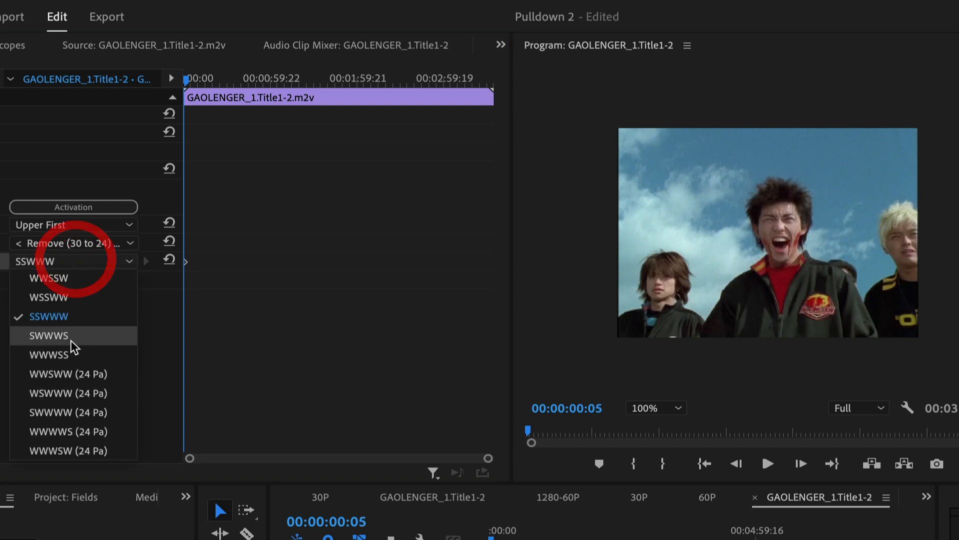
click(48, 336)
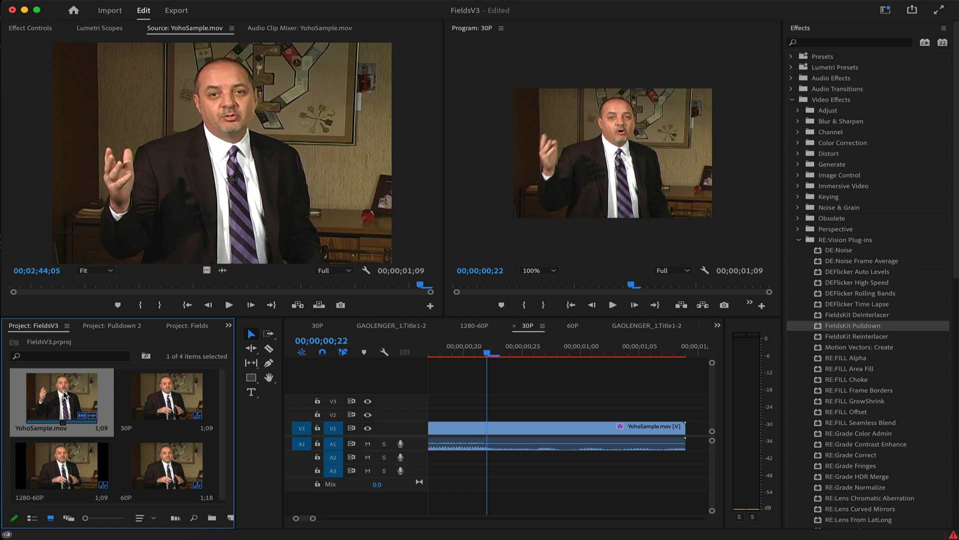
- Override YohoSample.mov's field order to No Fields (Progressive Scan) via Interpret Footage
right_click(50, 401)
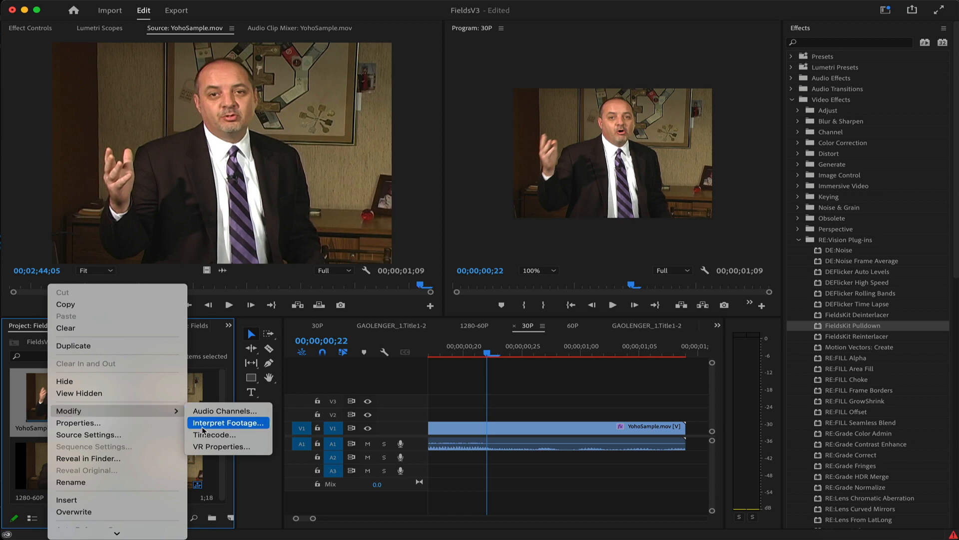
click(228, 423)
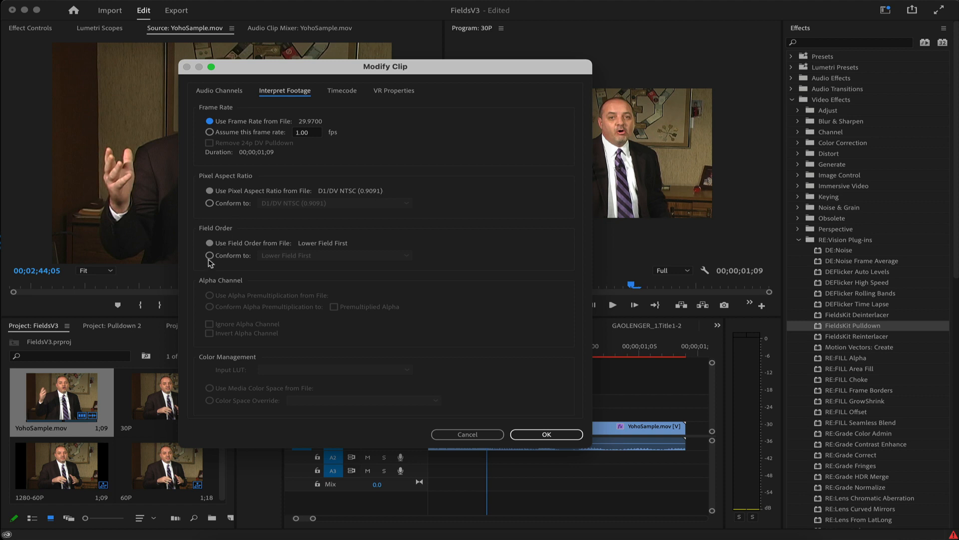
click(335, 255)
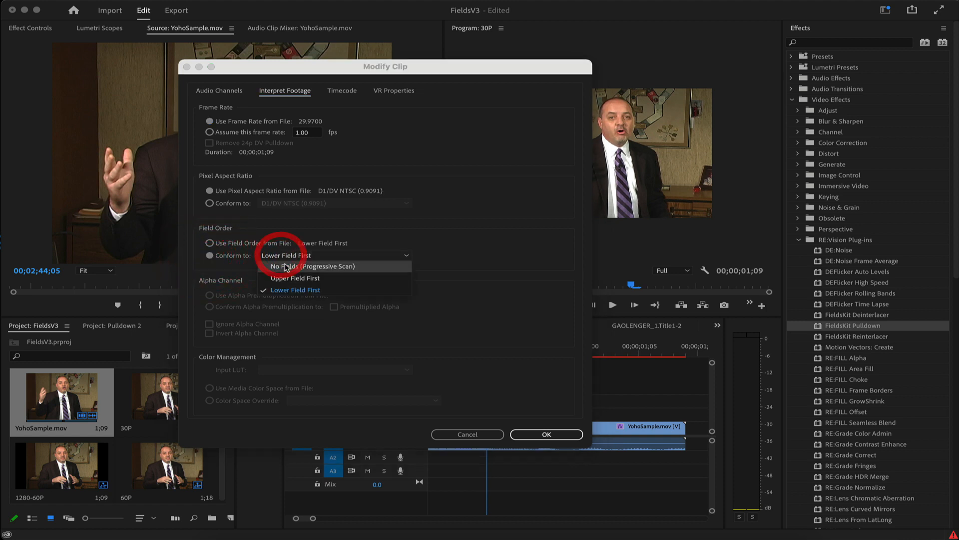
click(546, 434)
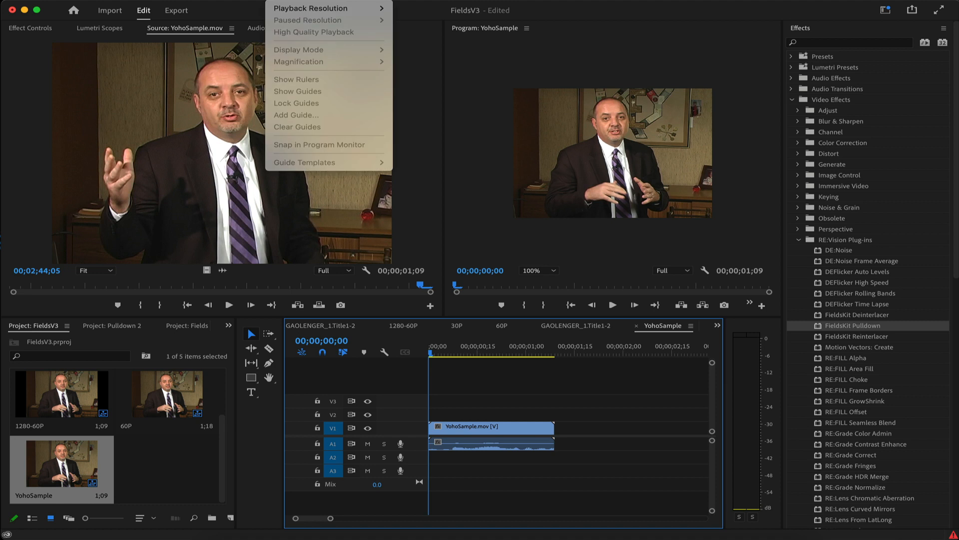
- Set both Playback Resolution and Paused Resolution to Full
click(322, 8)
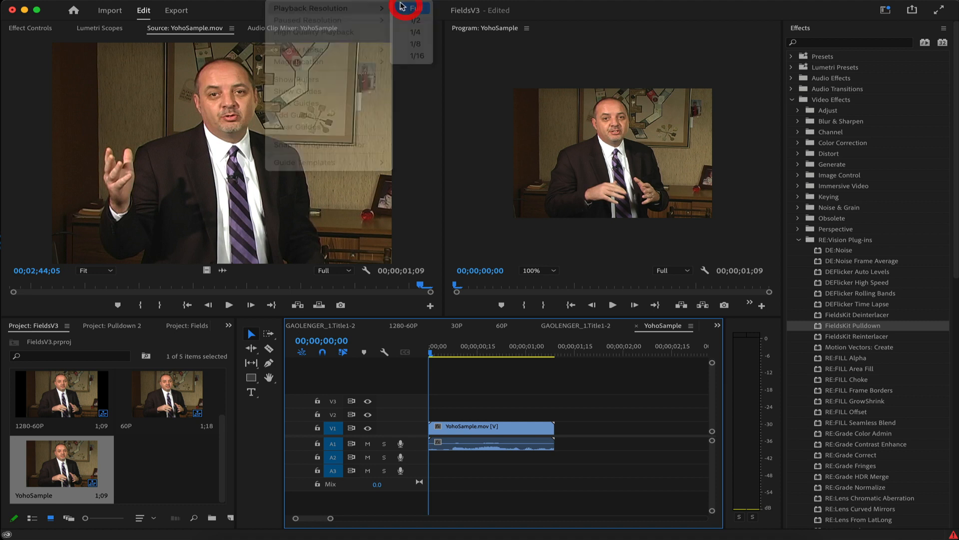
mouse_move(332, 20)
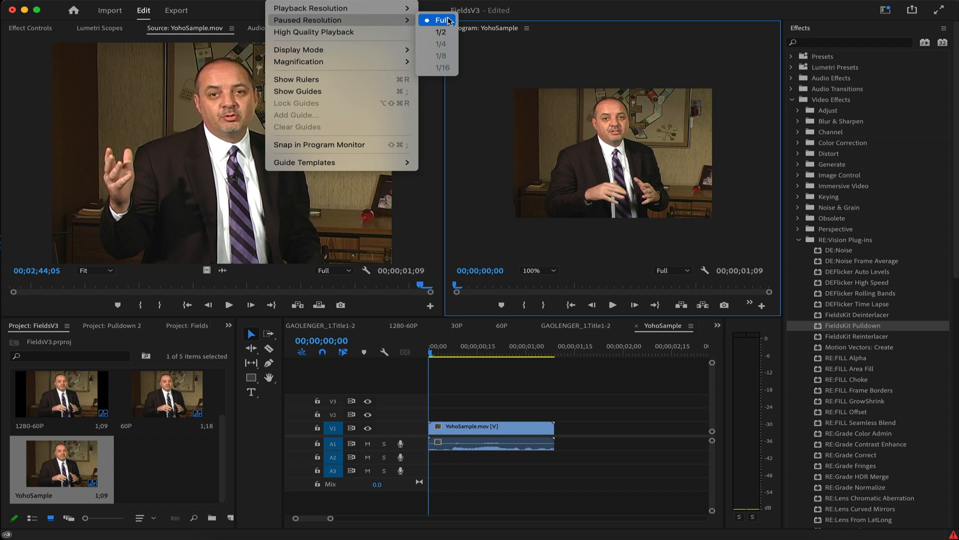
click(437, 19)
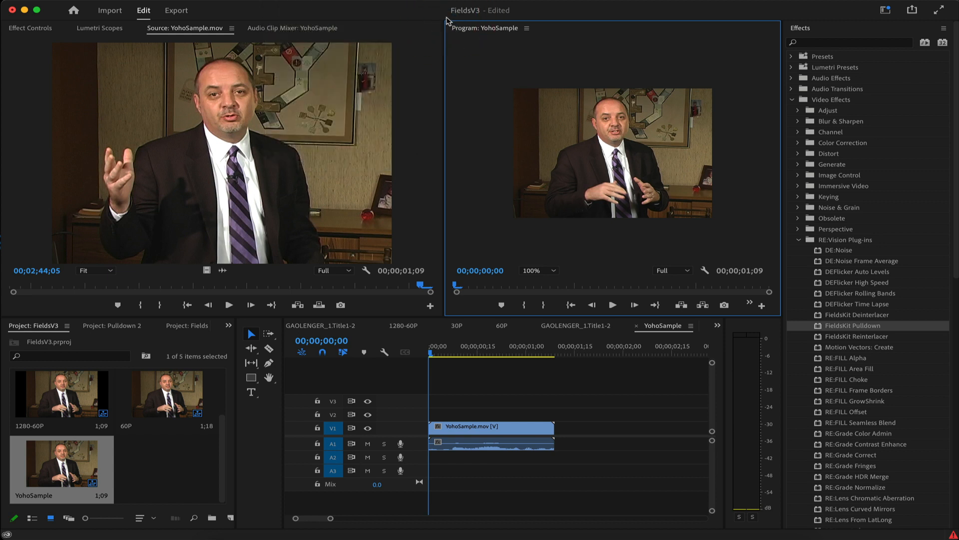
mouse_move(440, 24)
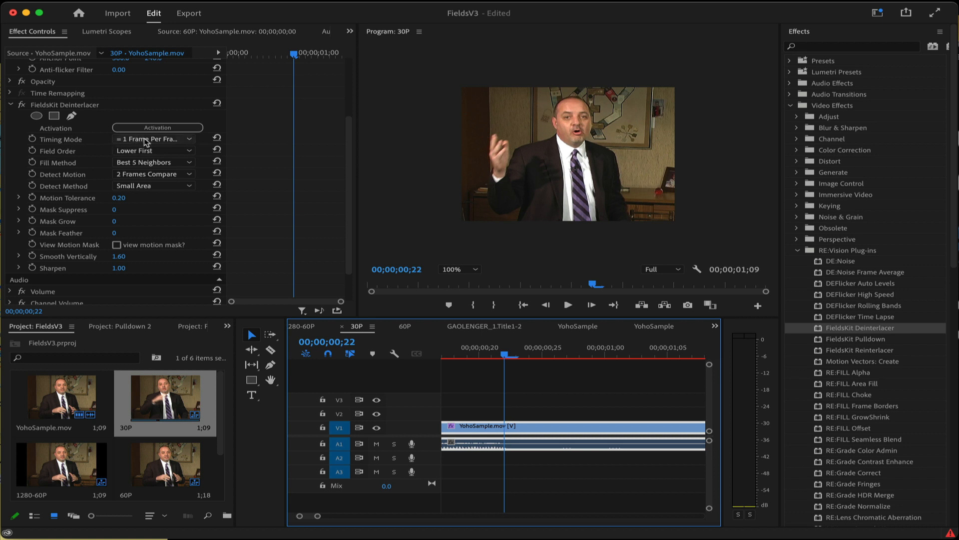
- Keep the Deinterlacer timing at one frame per input frame and review fill method options
click(153, 139)
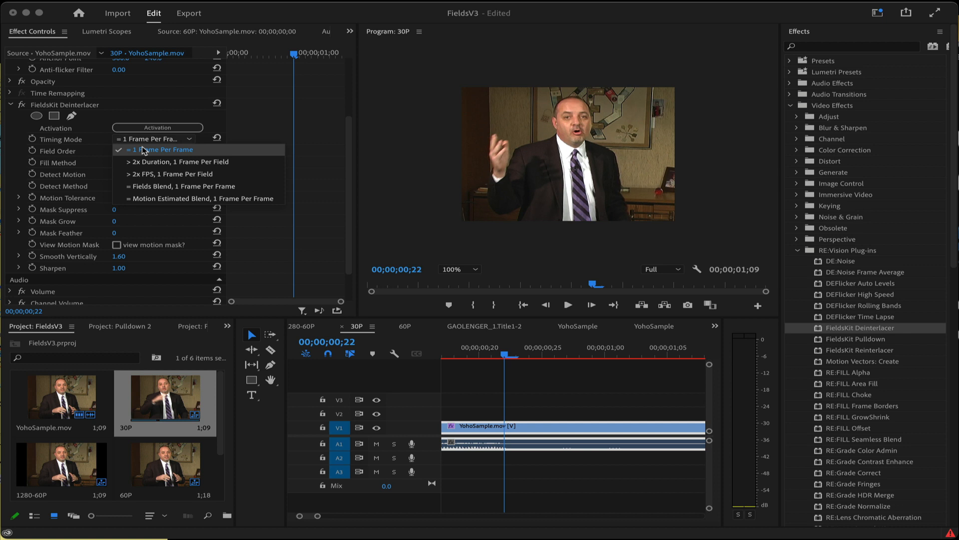
click(160, 150)
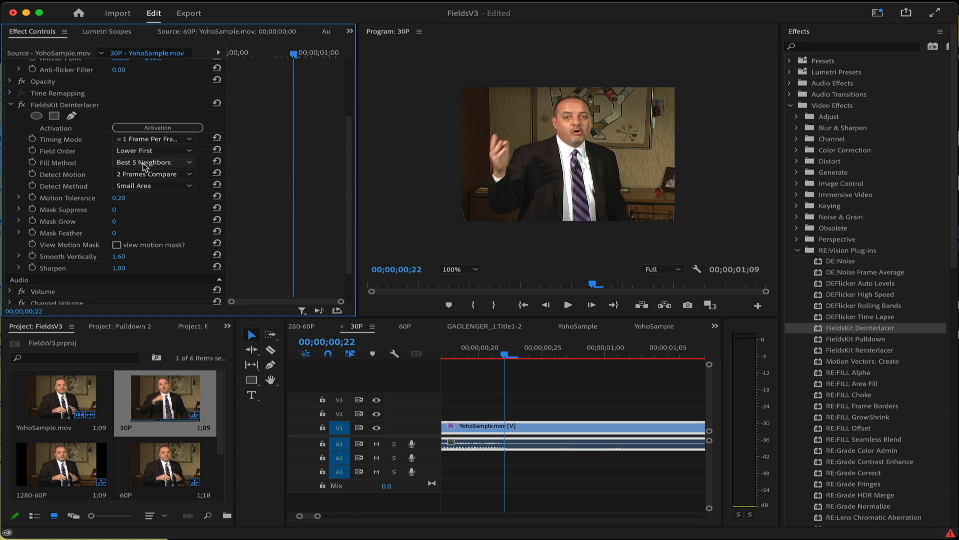
click(152, 162)
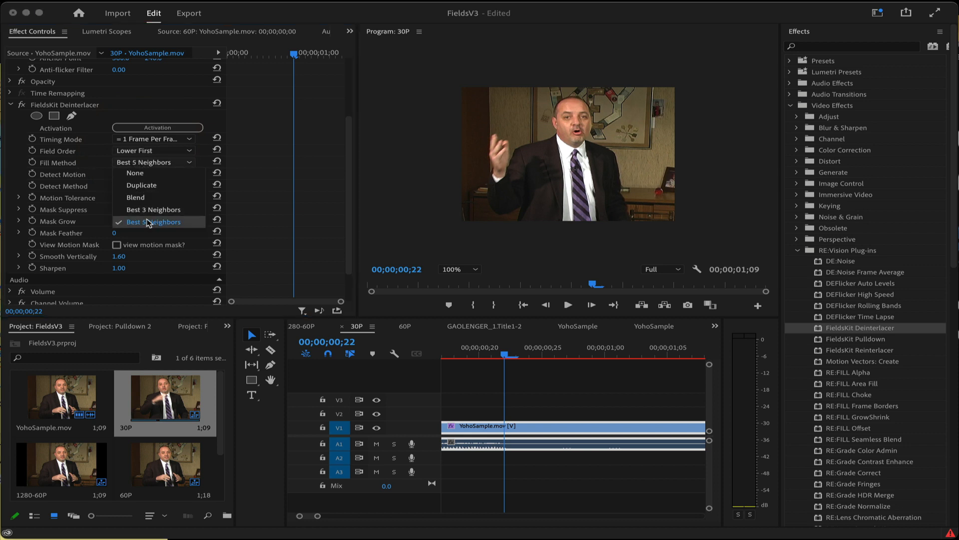
click(153, 222)
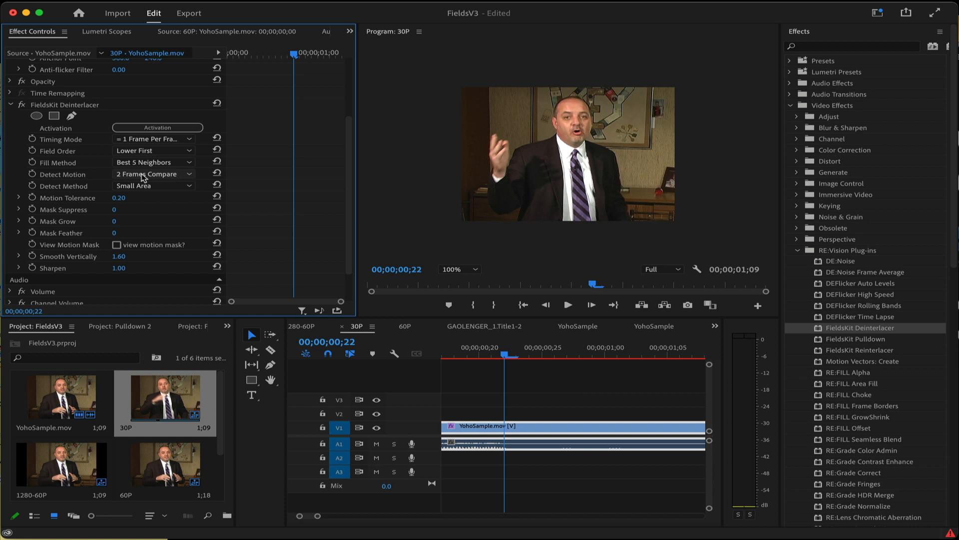
- Keep Detect Motion at 2 Frames Compare and enable View Motion Mask
click(152, 174)
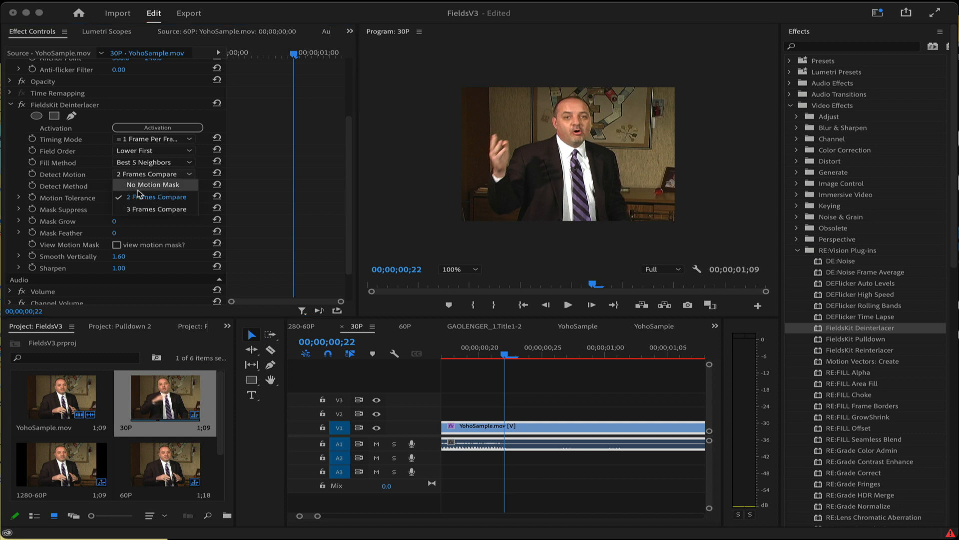
click(149, 197)
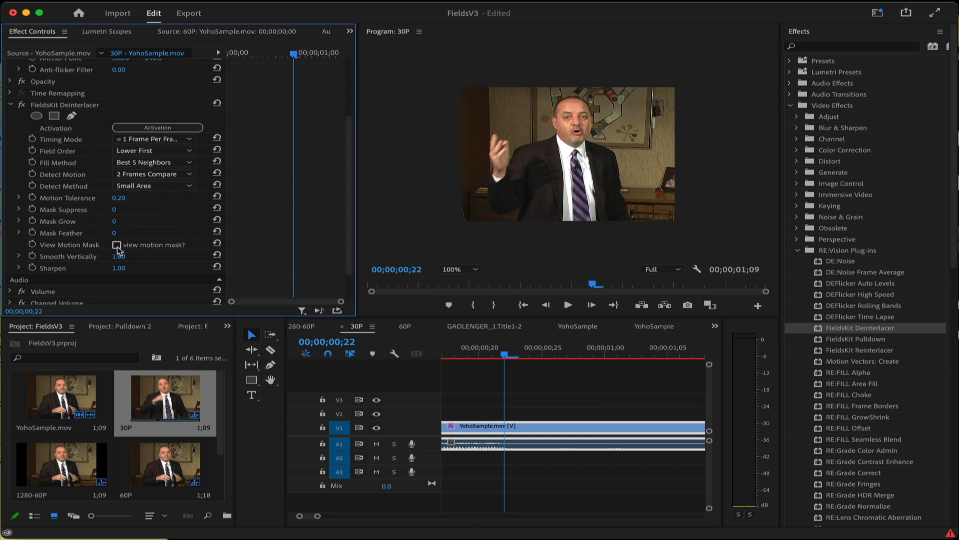
click(117, 245)
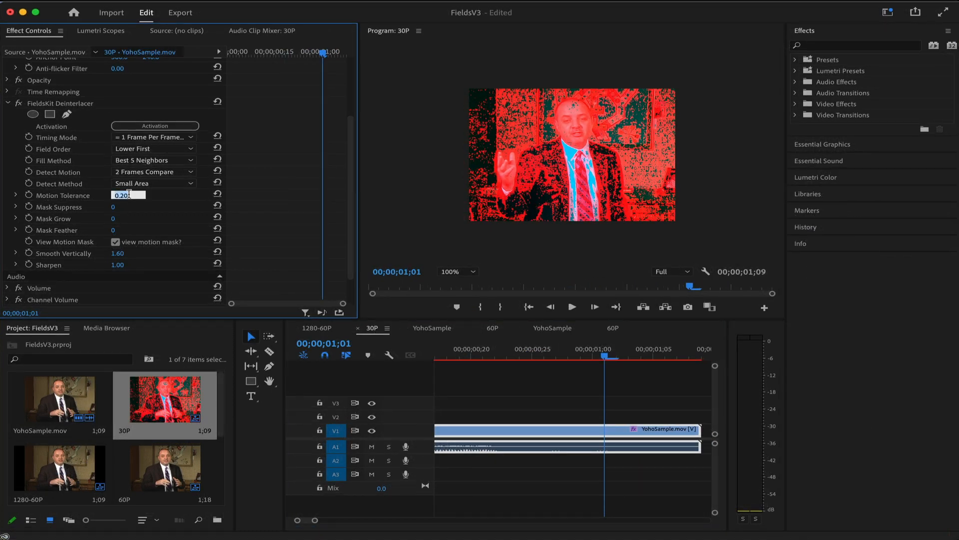
- Enter 28 to set the Deinterlacer's Motion Tolerance to 0.28
text(28)
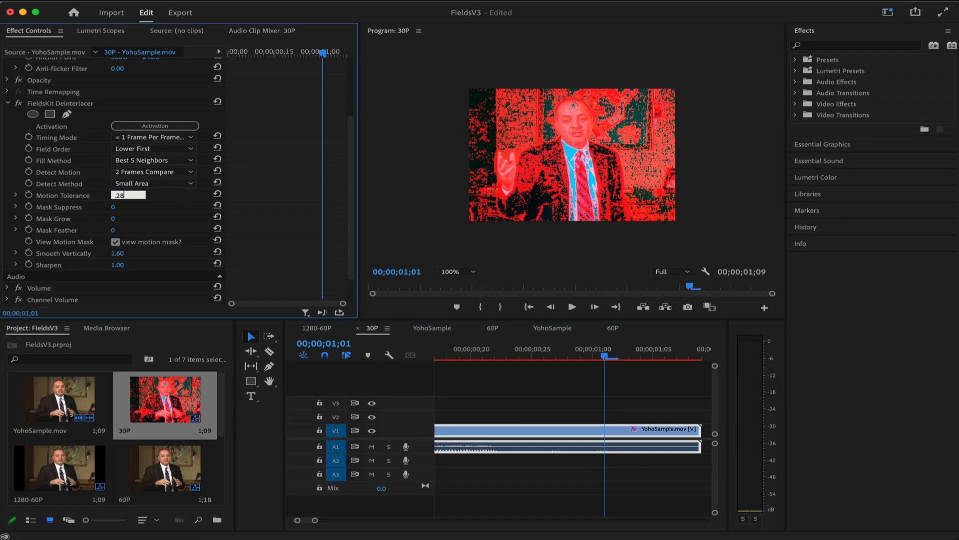
key(Enter)
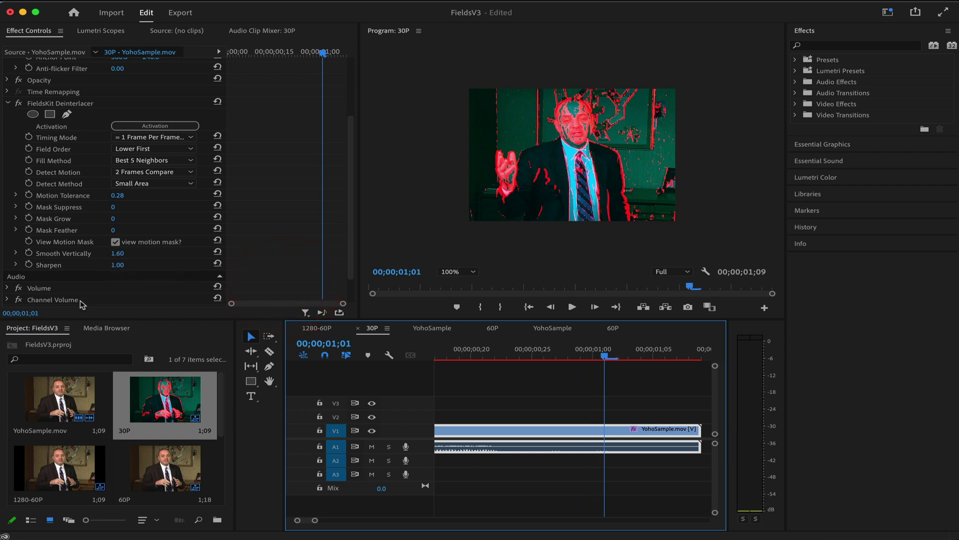
click(116, 242)
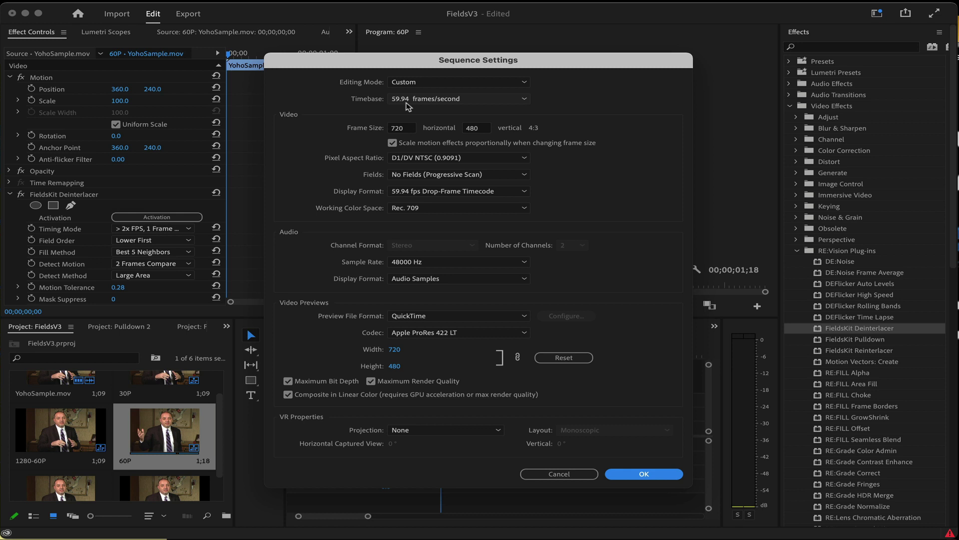
mouse_move(405, 174)
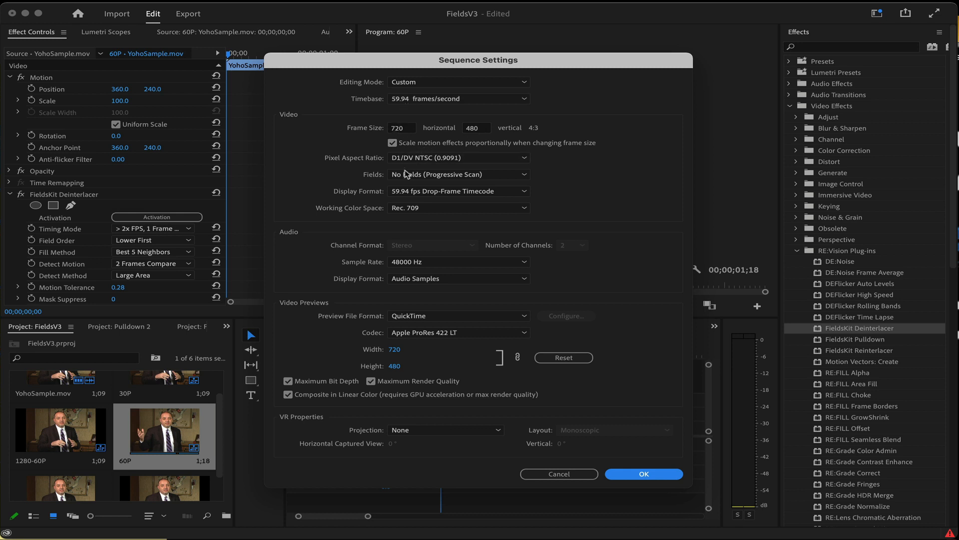
- Confirm 60P at 59.94p; set Timing Mode 2x FPS, 1 Frame Per Field, Detect Method Large Area
click(644, 474)
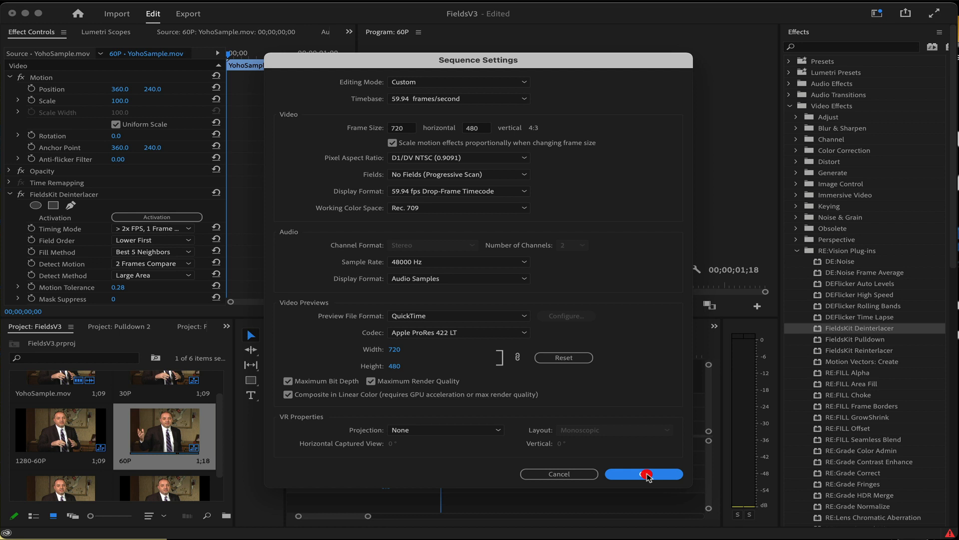
click(644, 473)
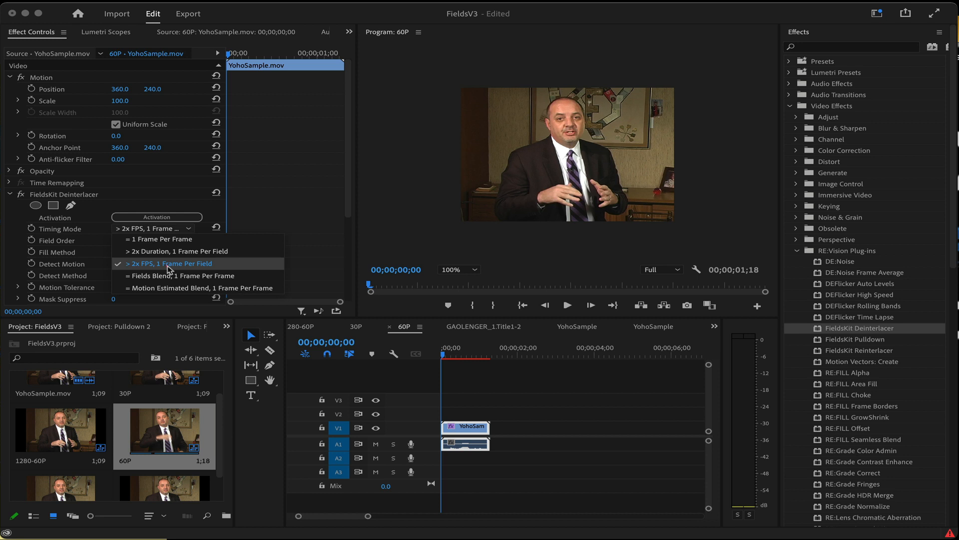
click(169, 263)
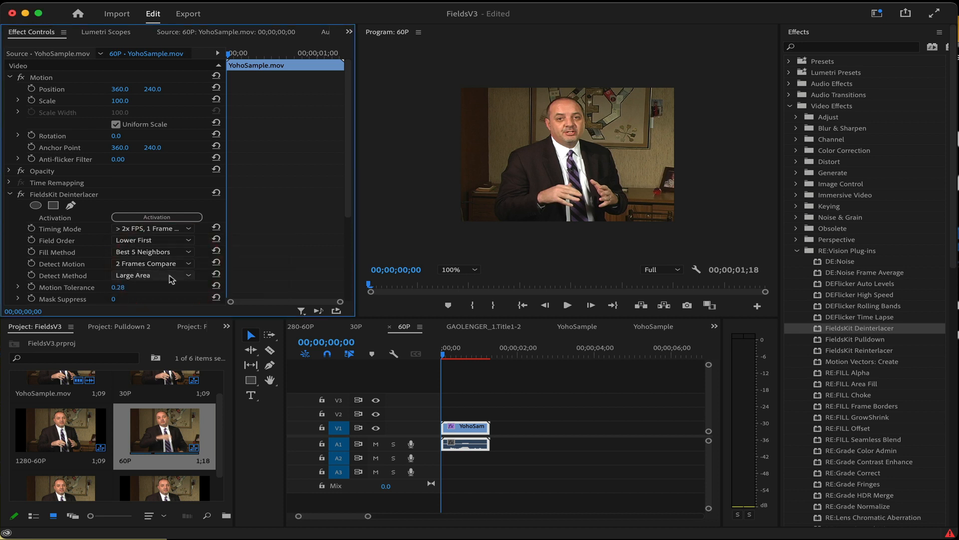
click(152, 275)
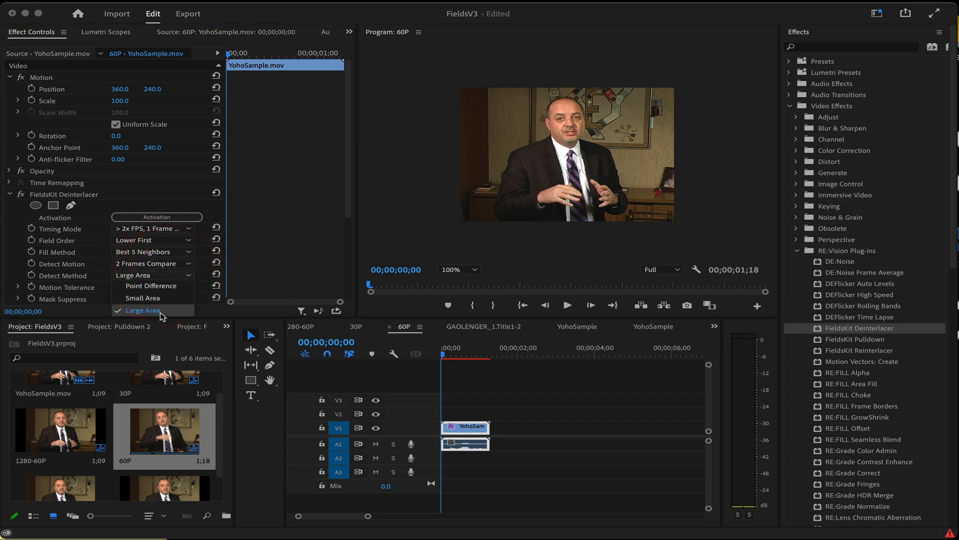
click(142, 310)
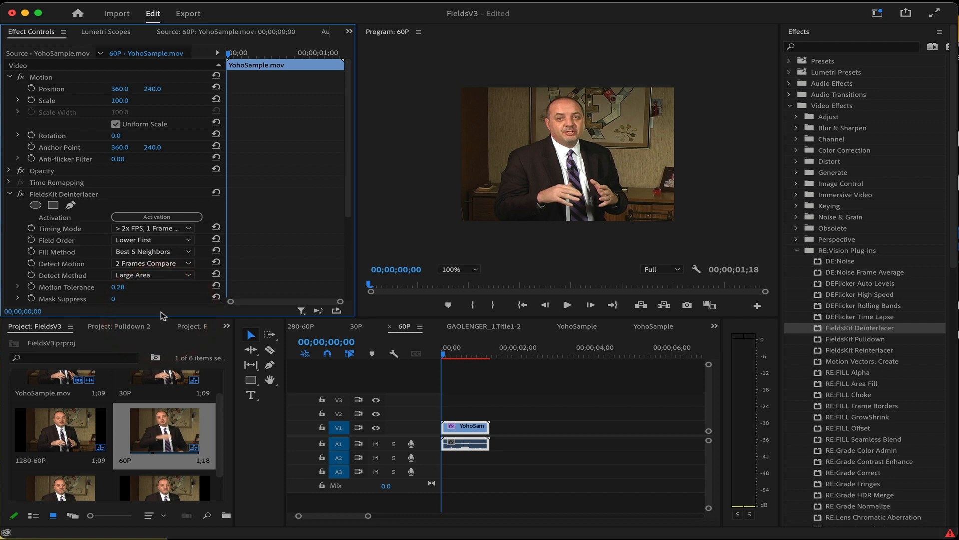
scroll(down, 3)
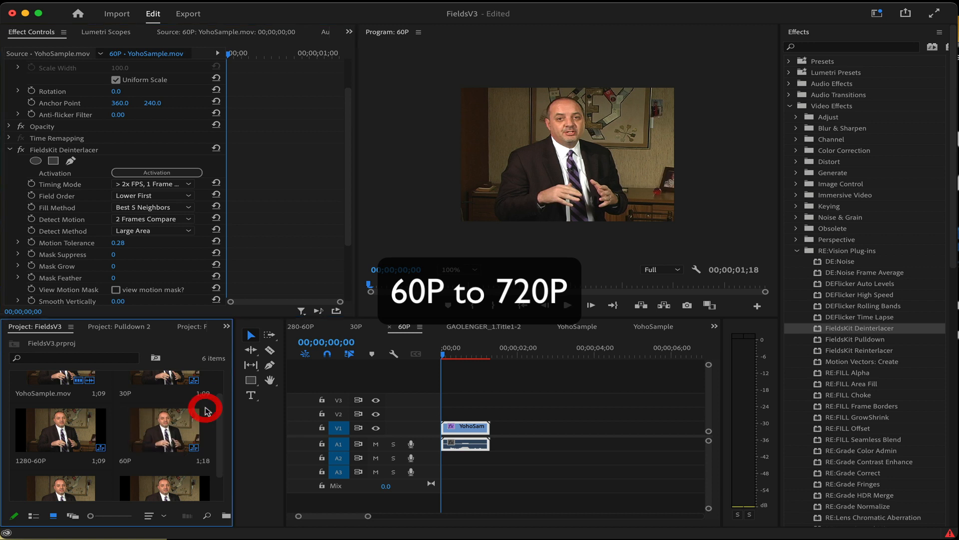
- In the 60P Sequence Settings, enter 1280×720 and choose Square Pixels (1.0)
click(164, 431)
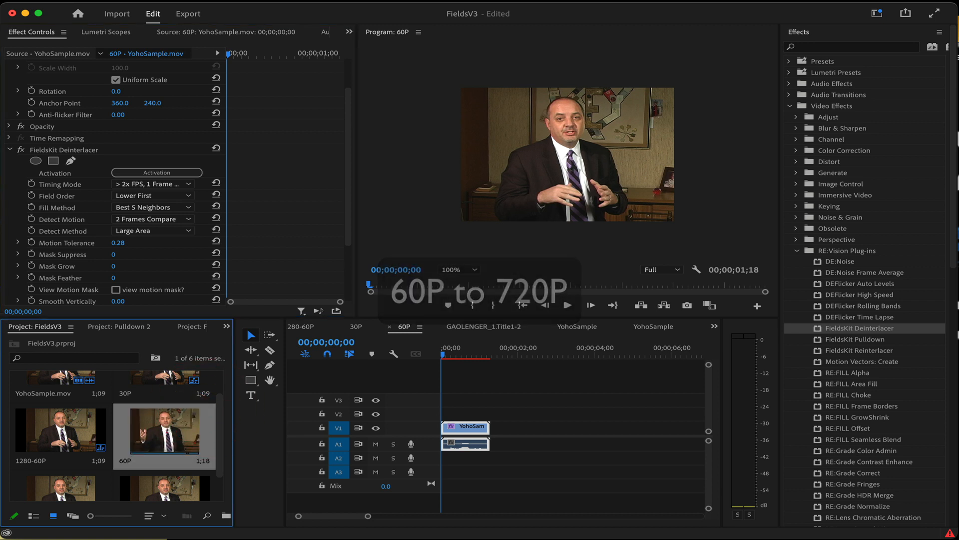
click(100, 10)
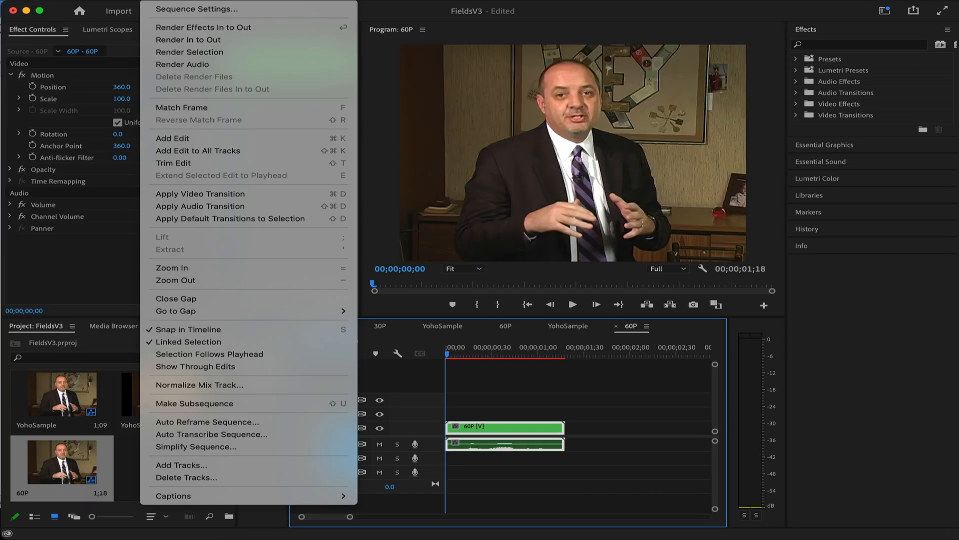
click(196, 8)
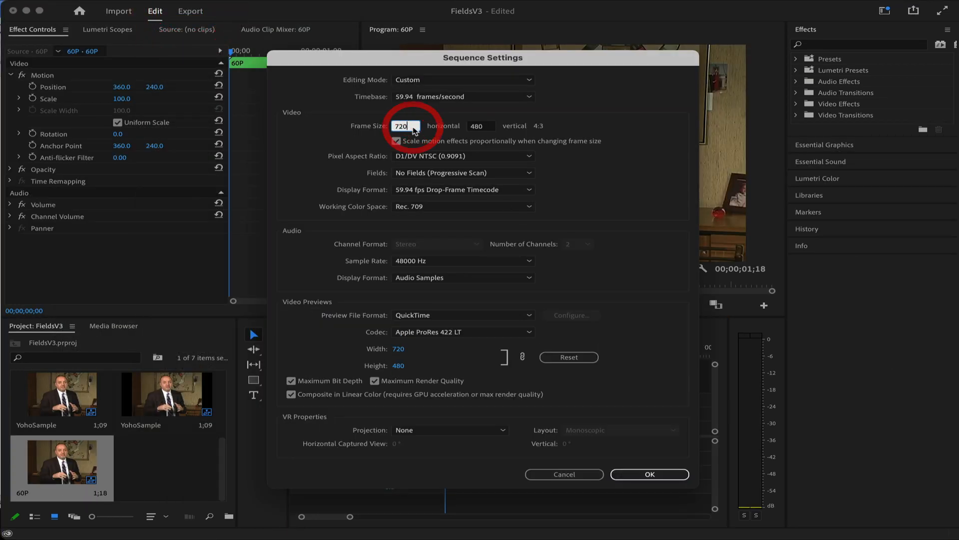
text(1280)
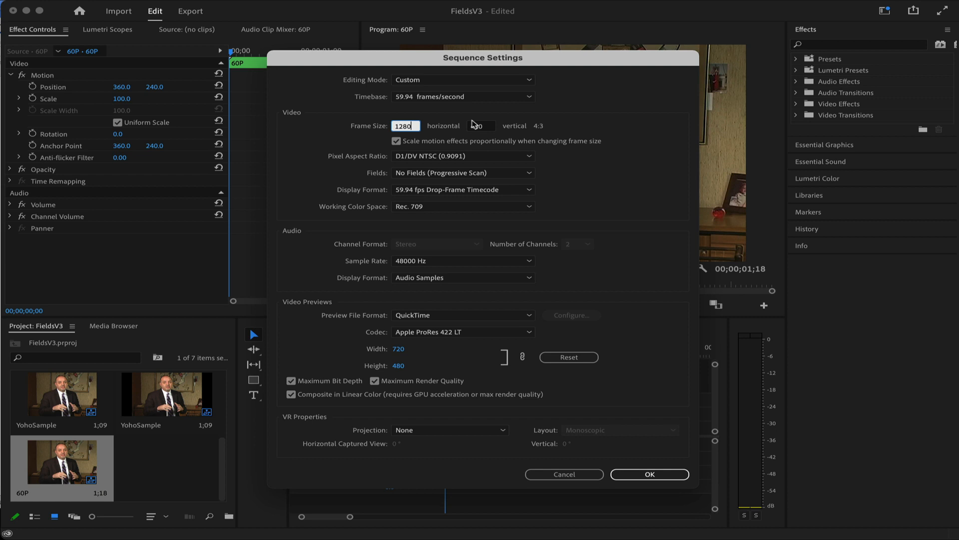
text(720)
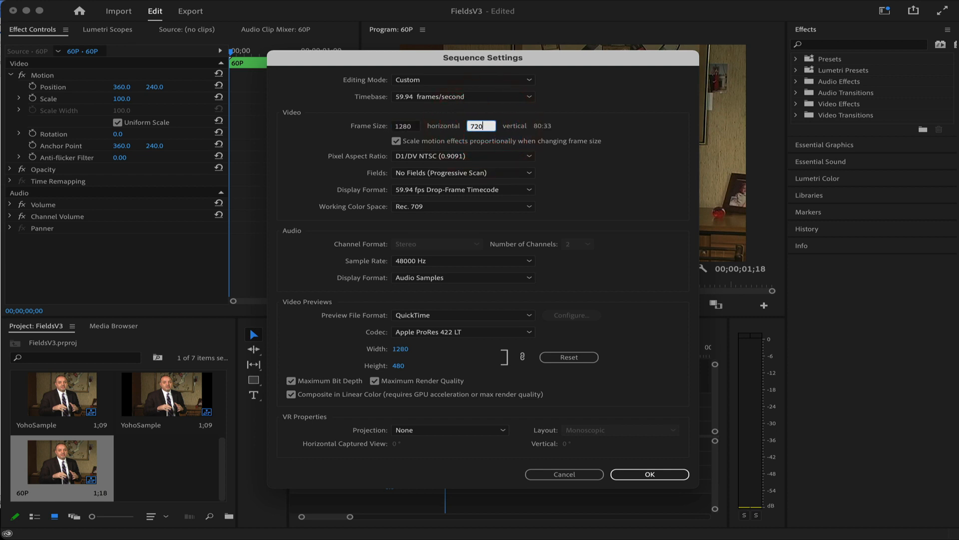
click(462, 156)
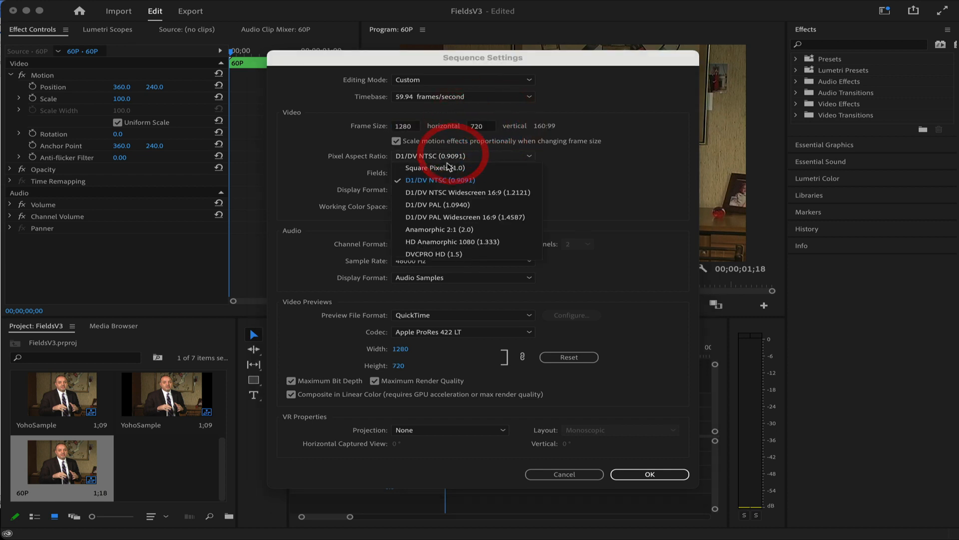
click(431, 167)
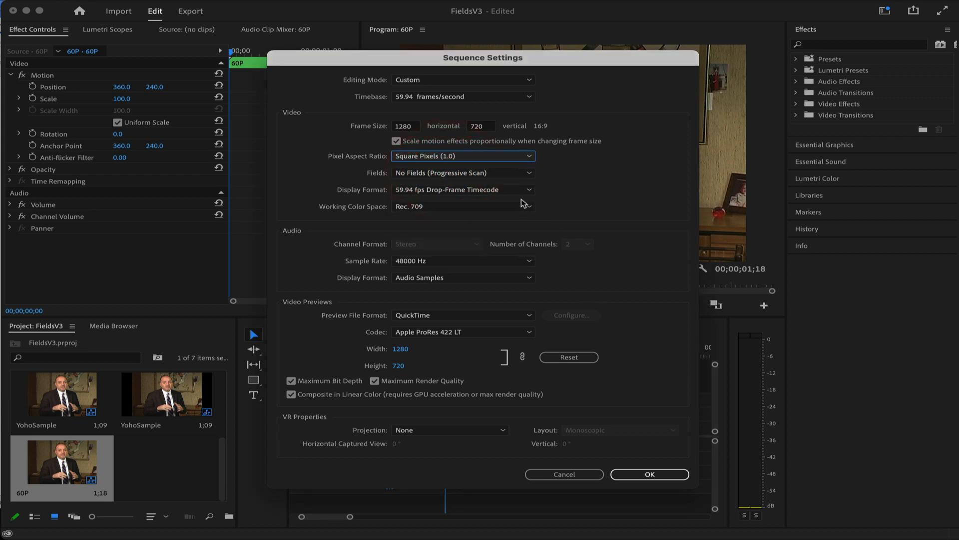
click(650, 474)
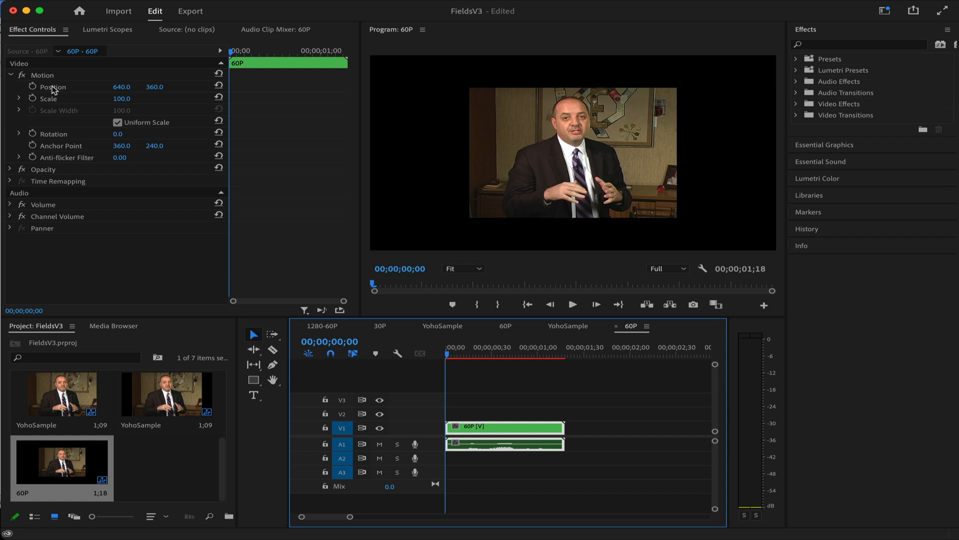
mouse_move(60, 98)
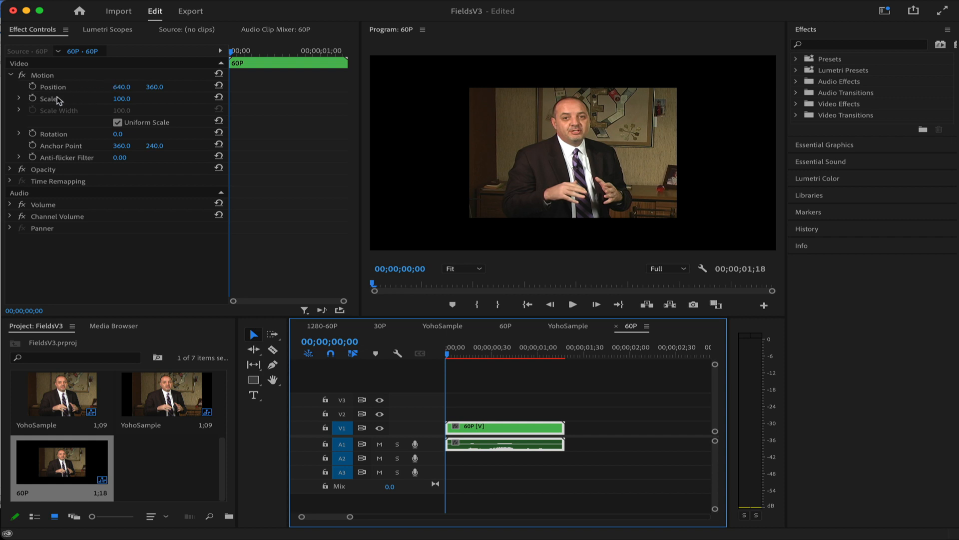